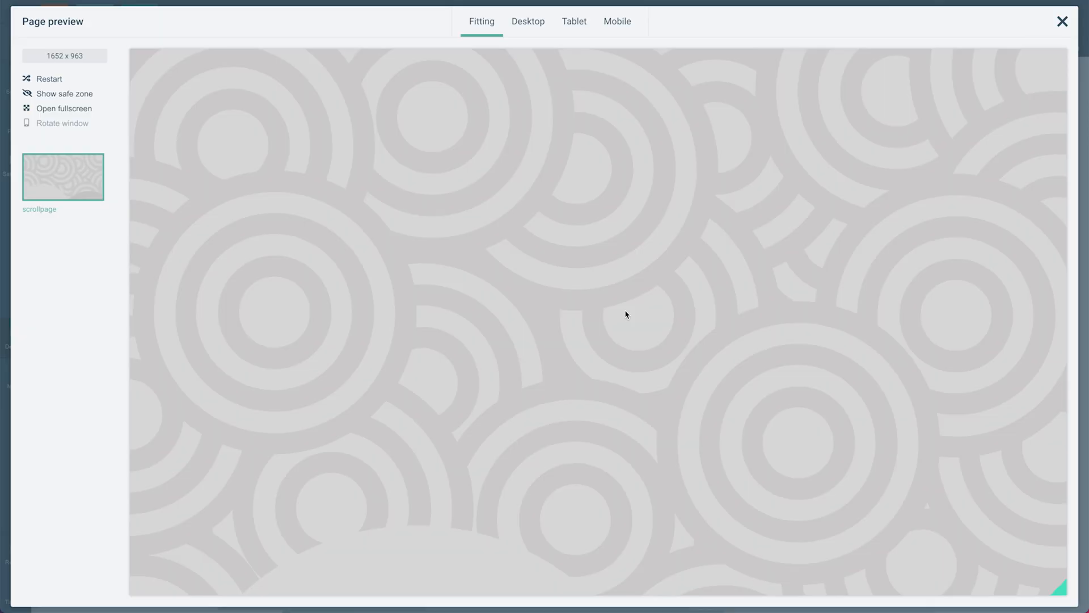
mouse_move(590, 325)
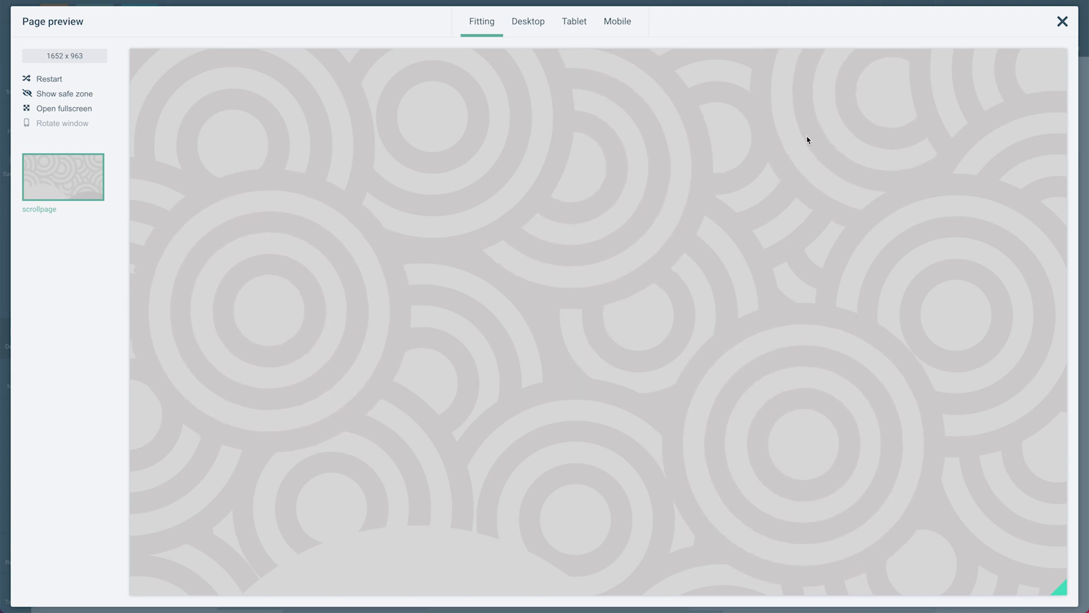
mouse_move(851, 163)
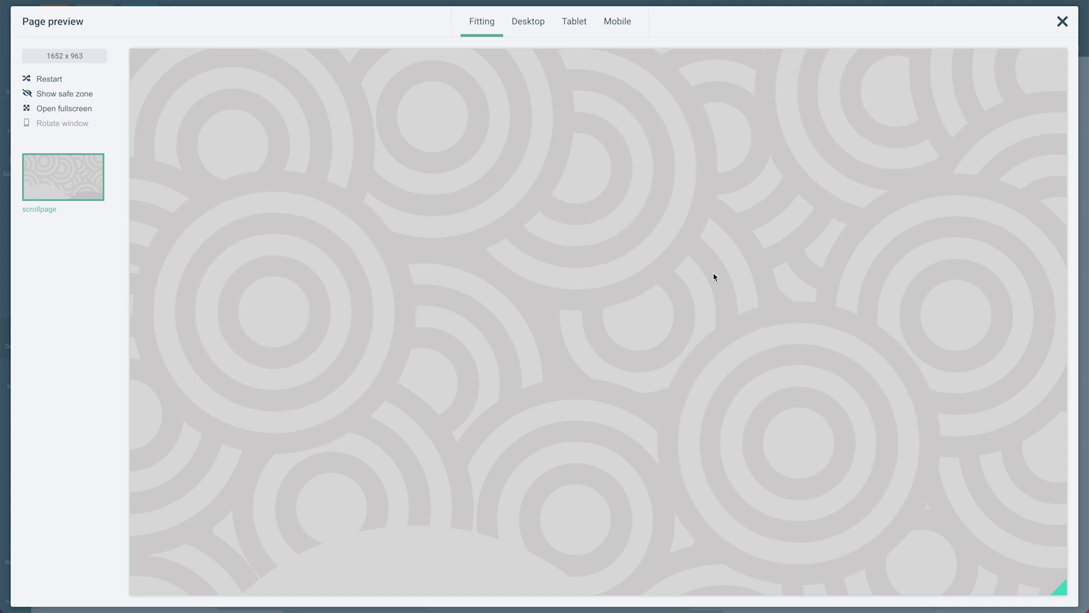
mouse_move(737, 236)
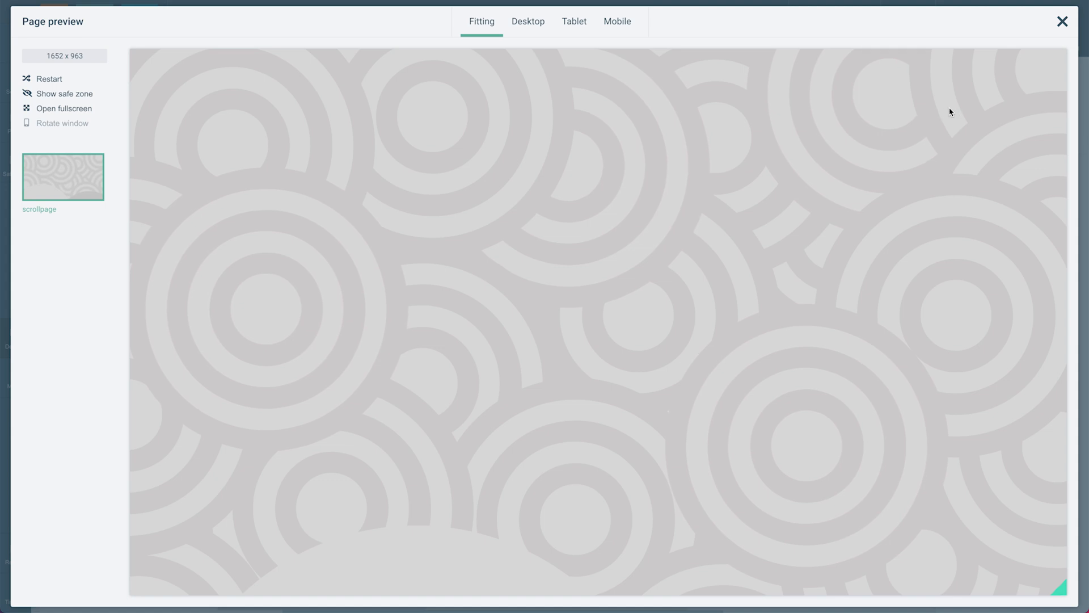
Close the page preview of the overlapping grey circles and return to the editor.
left_click(1062, 21)
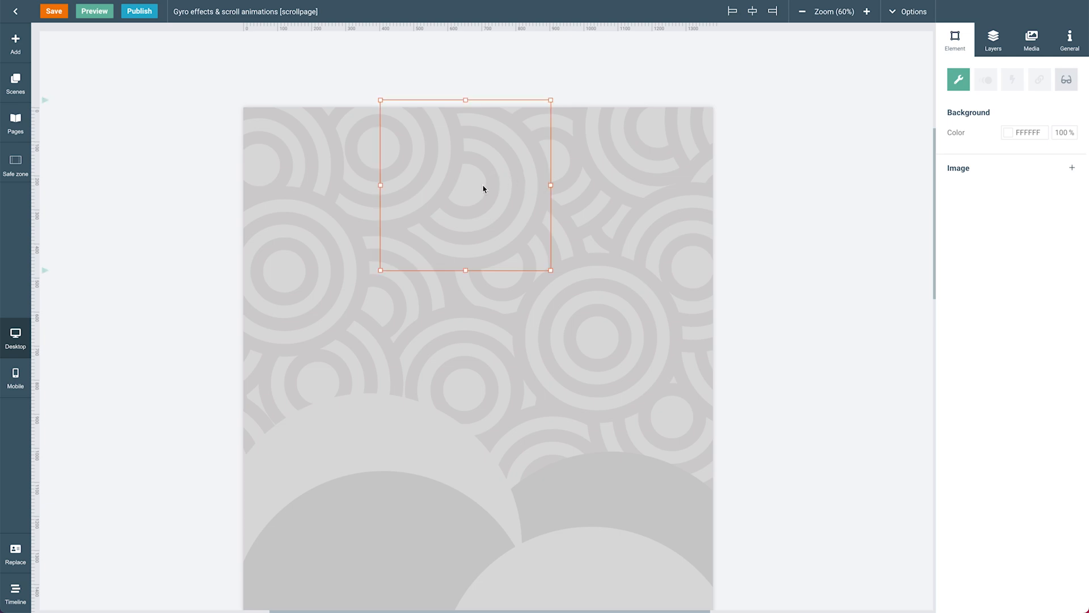
Show the circles image's cursor movement effect, horizontal -5 and vertical 5.
left_click(985, 79)
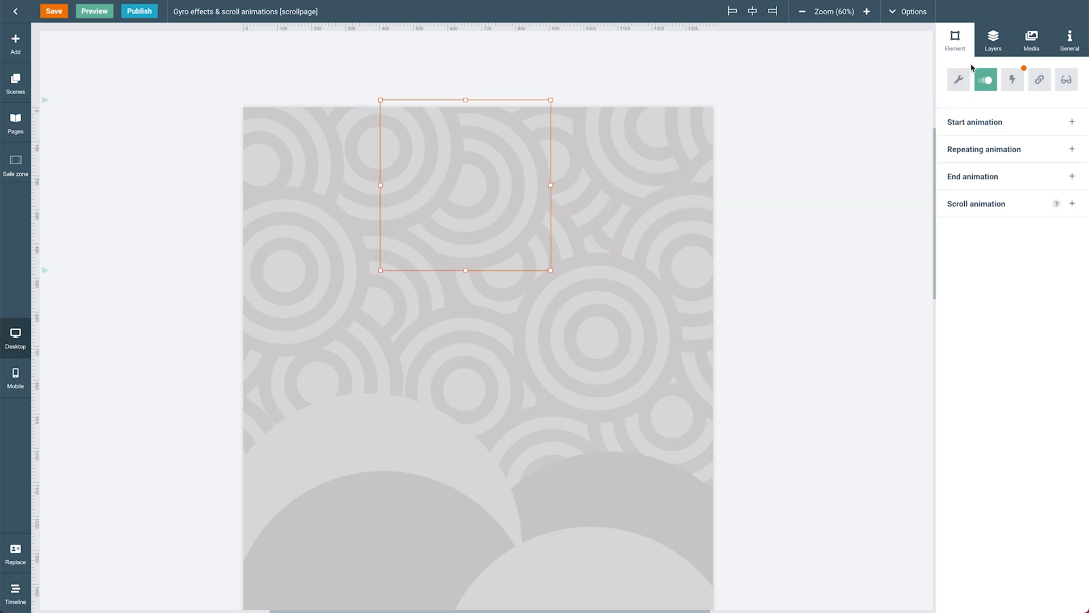
left_click(1012, 79)
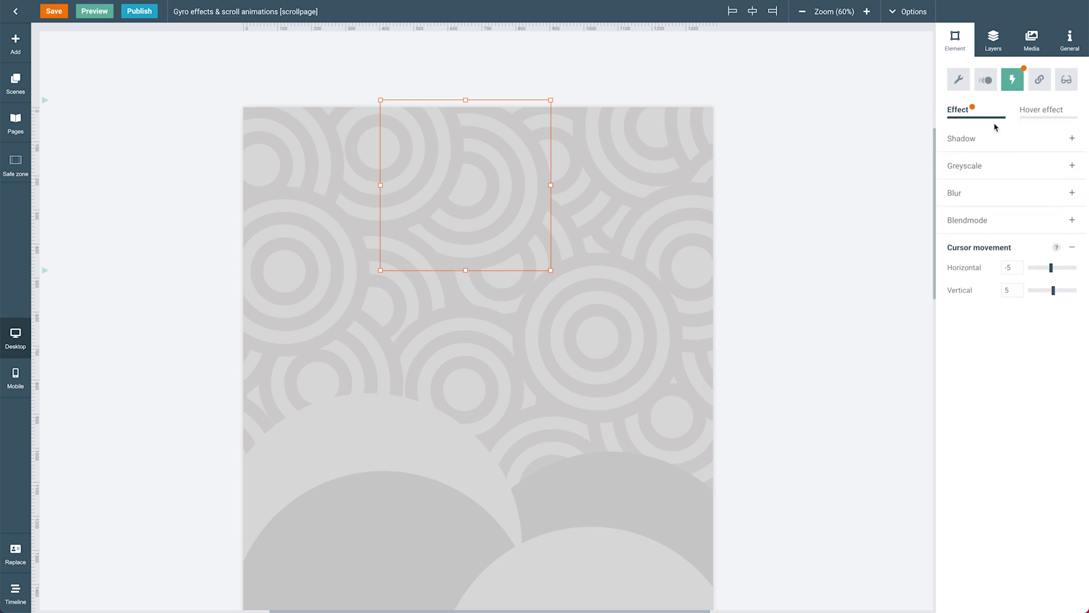
mouse_move(985, 264)
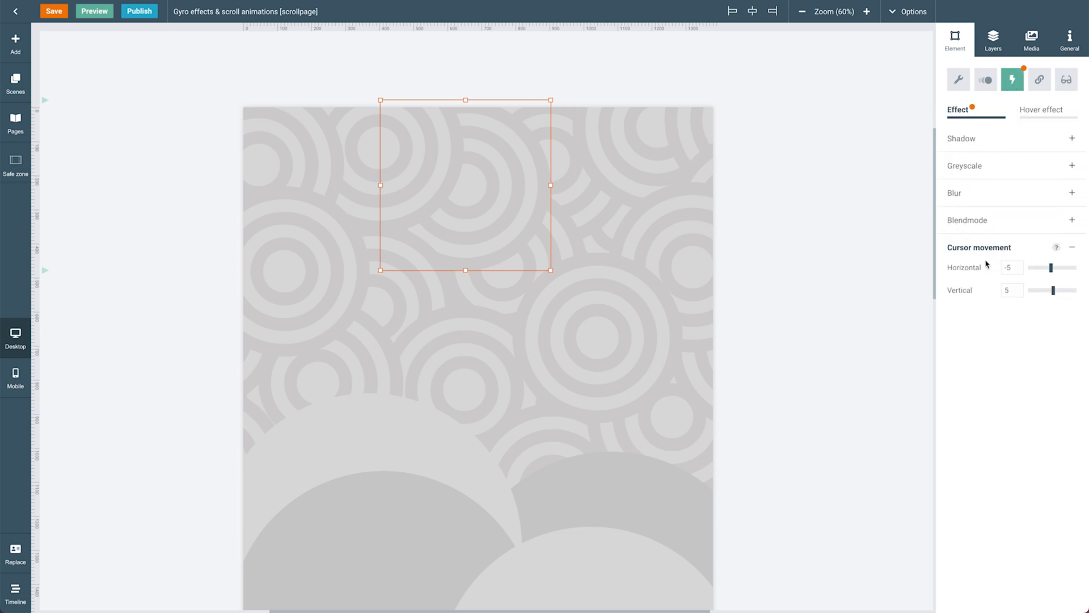
mouse_move(970, 306)
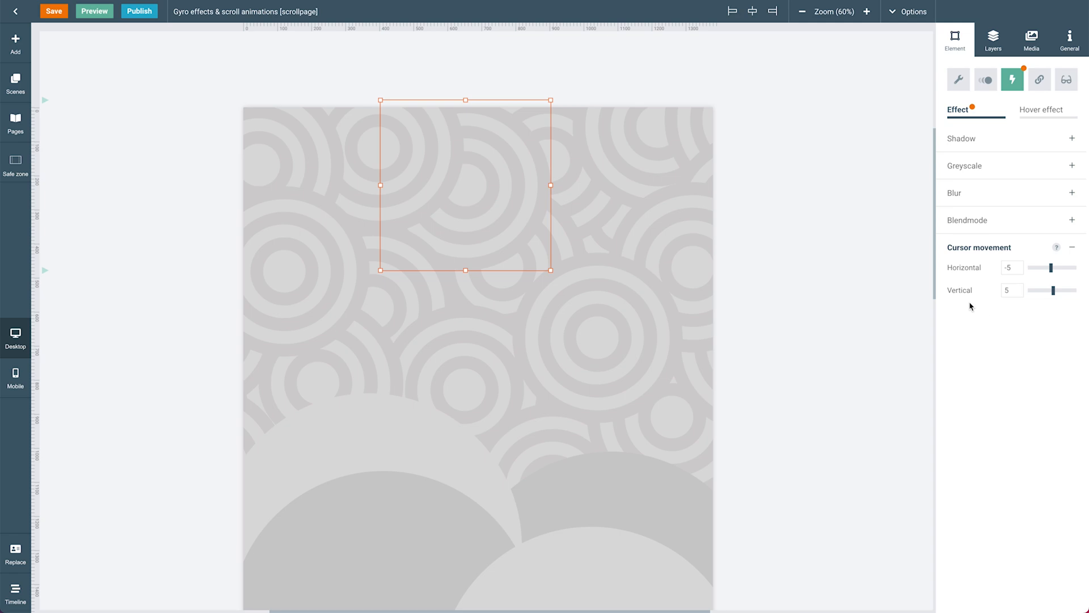
mouse_move(970, 277)
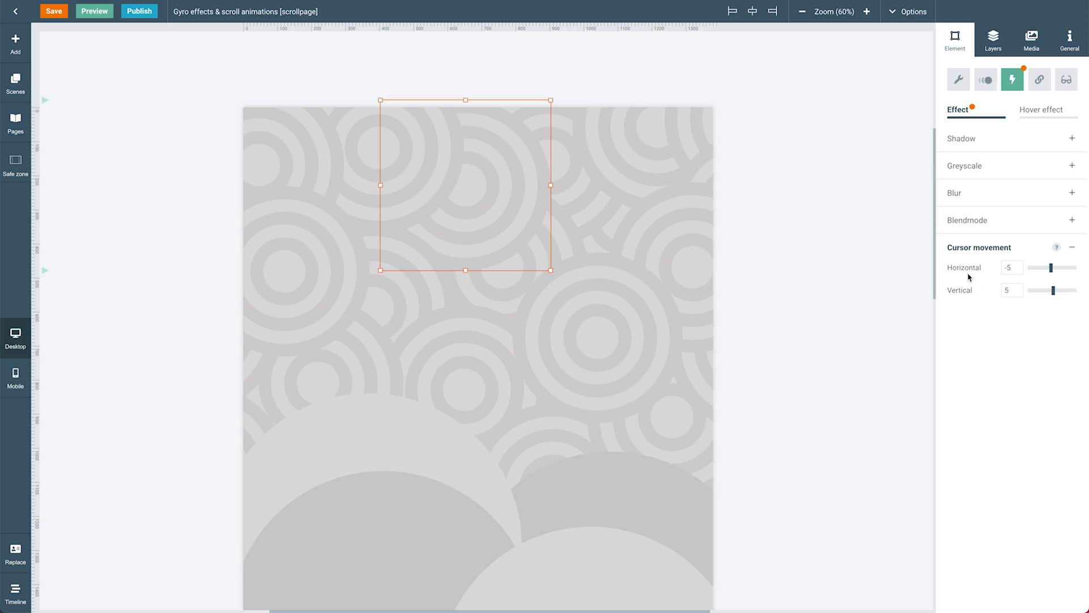
mouse_move(984, 276)
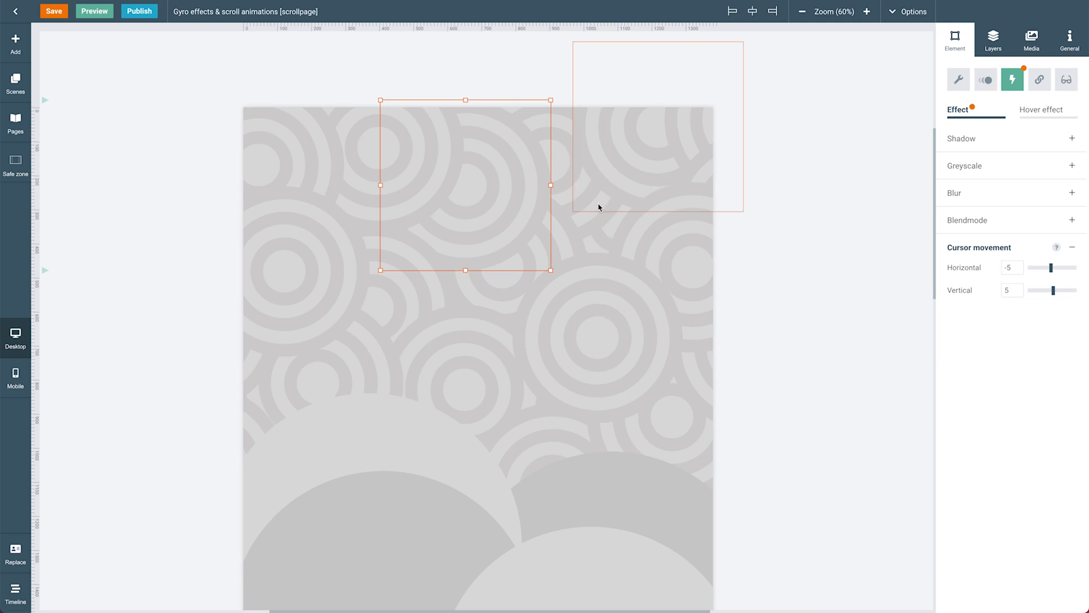
mouse_move(605, 214)
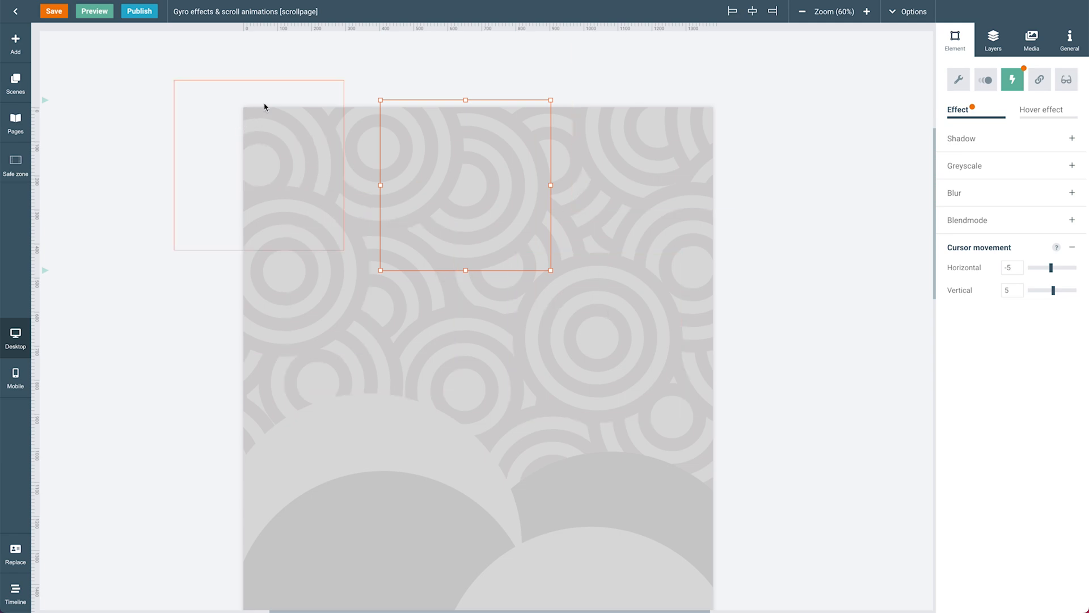
mouse_move(311, 119)
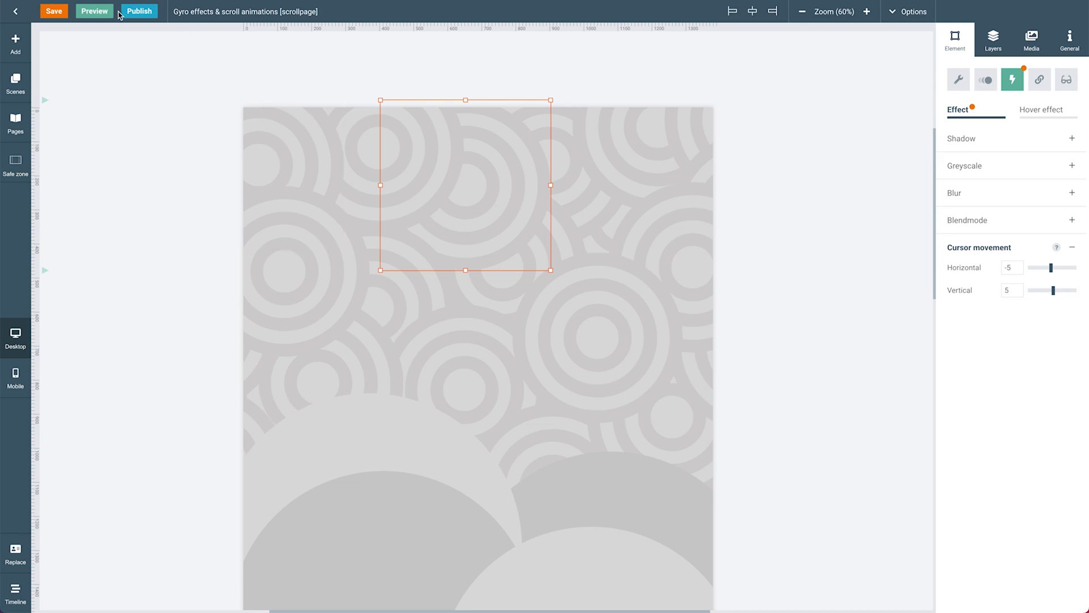
Preview the page, scroll up and down to check the circles' parallax, then close the preview.
left_click(94, 11)
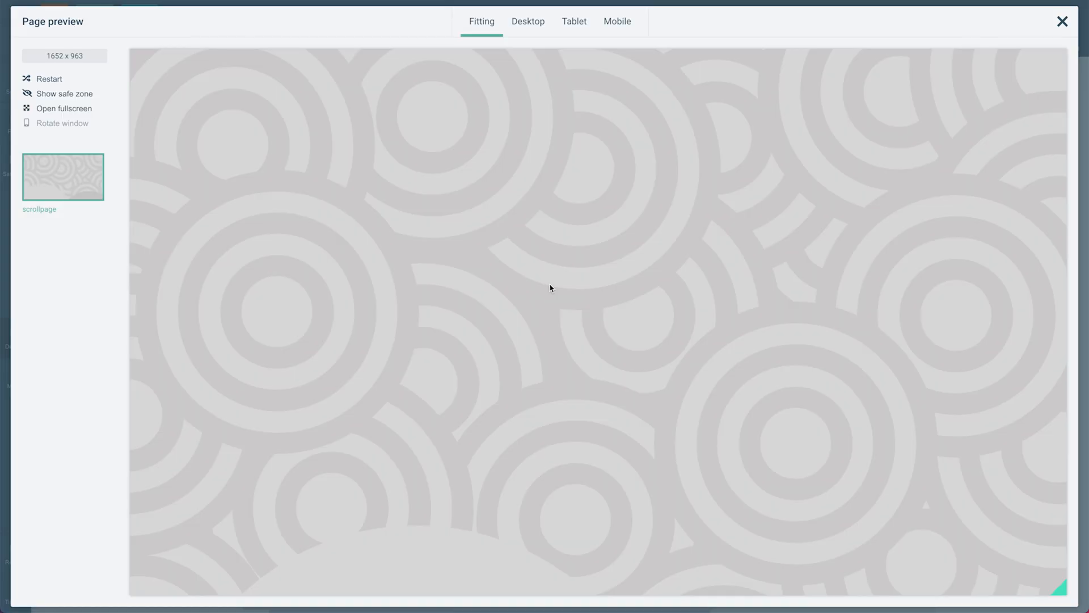
scroll("down", 3)
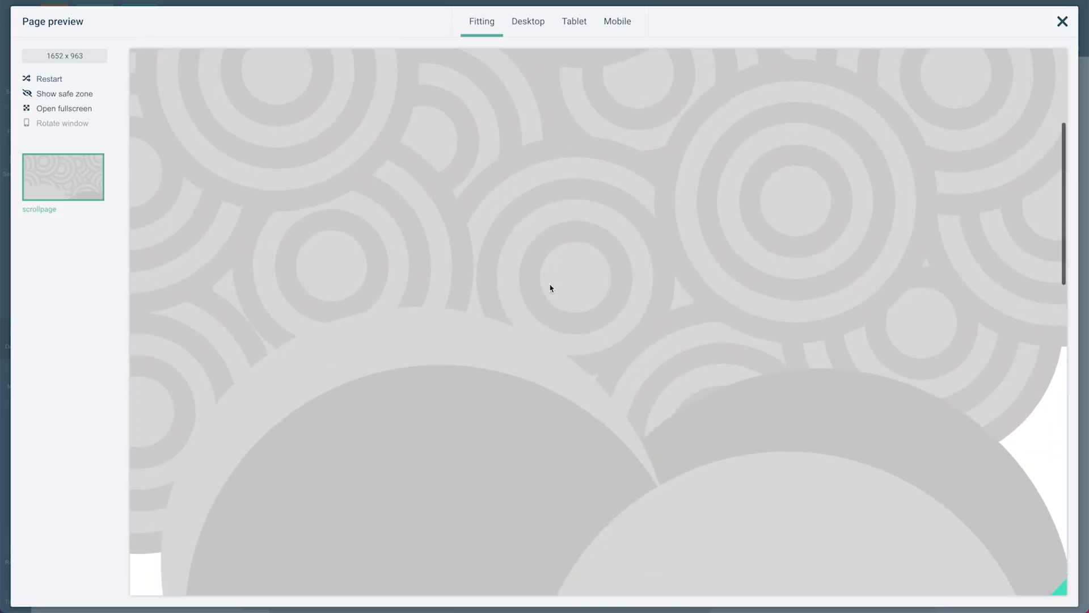
scroll("down", 3)
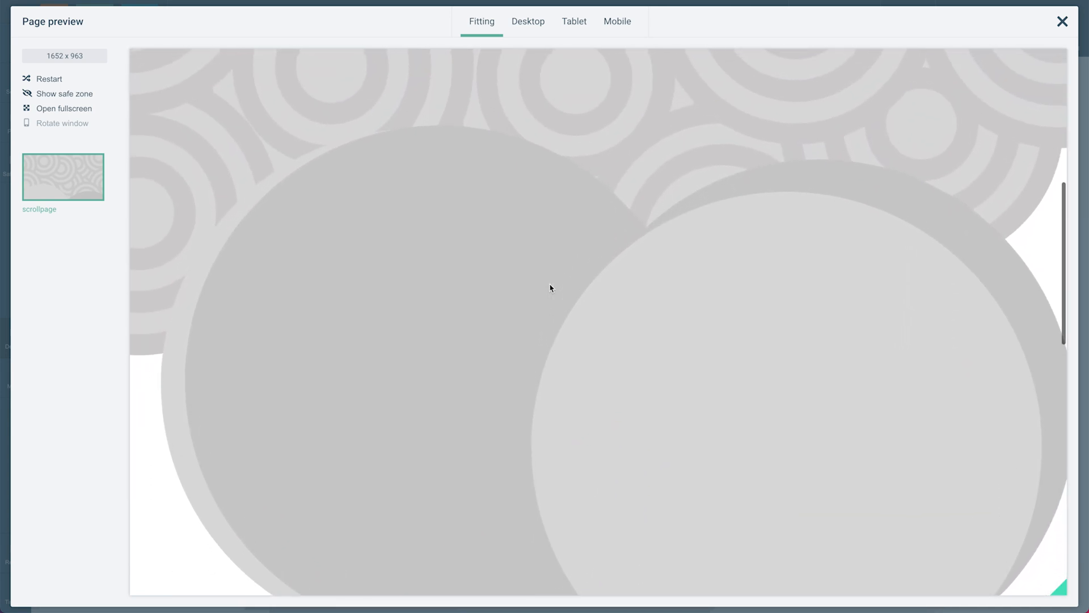
scroll("up", 3)
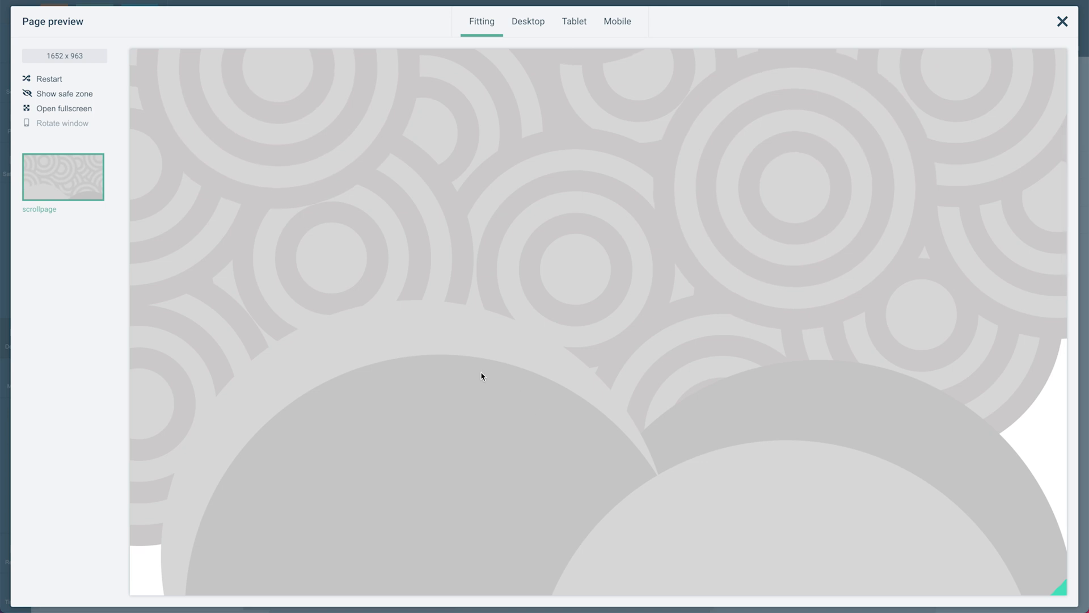
mouse_move(447, 441)
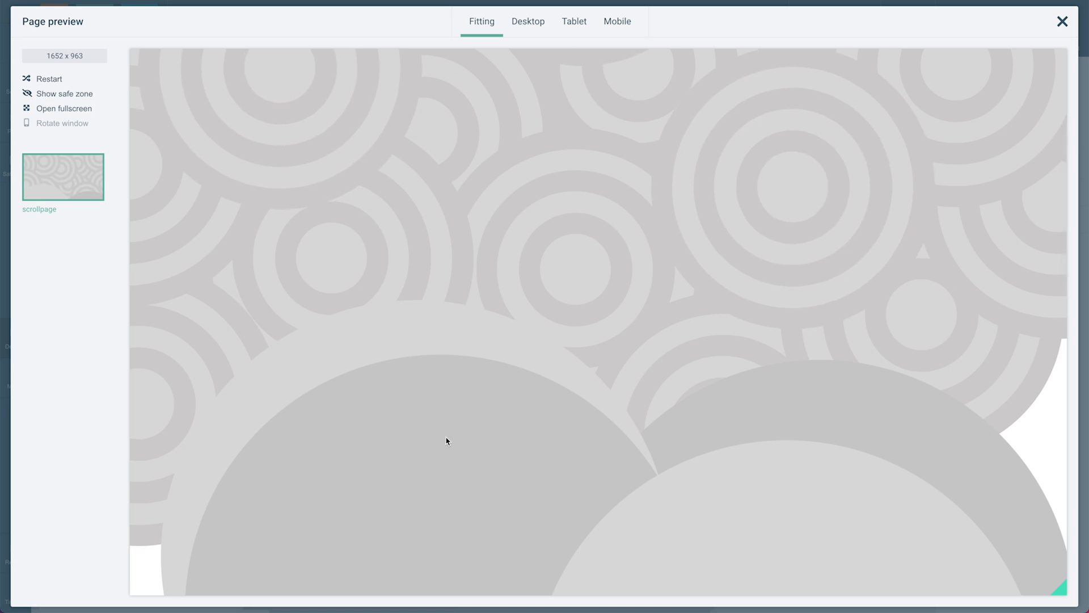
scroll("down", 3)
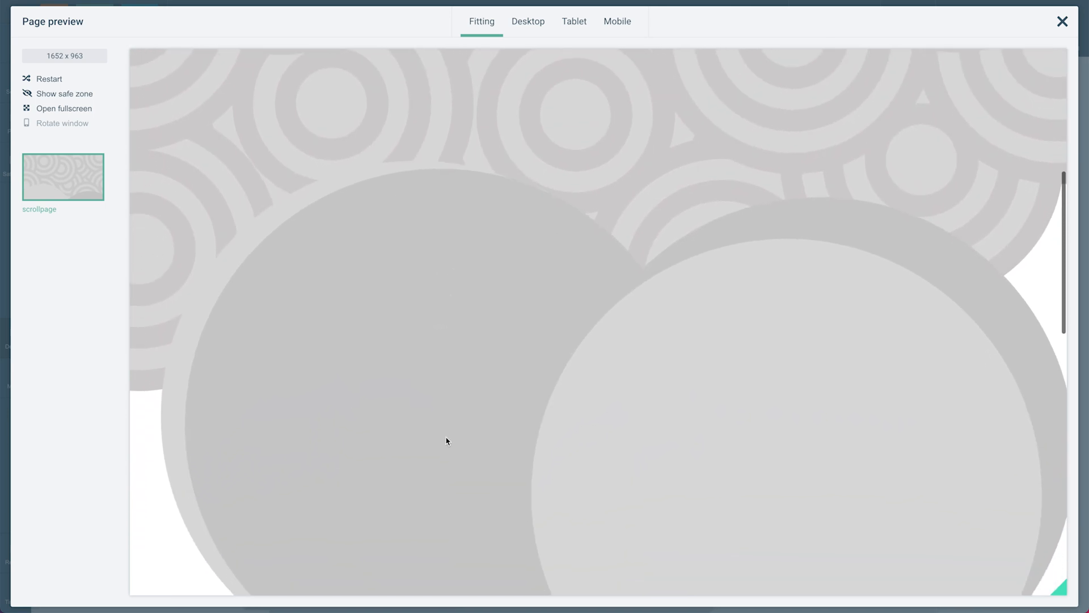
scroll("up", 3)
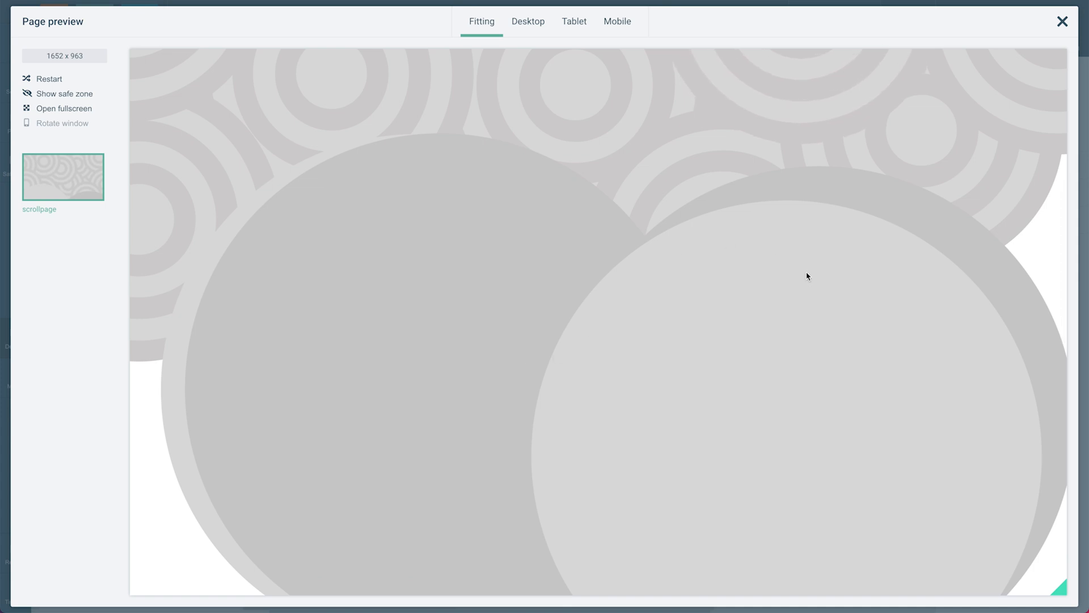
scroll("down", 3)
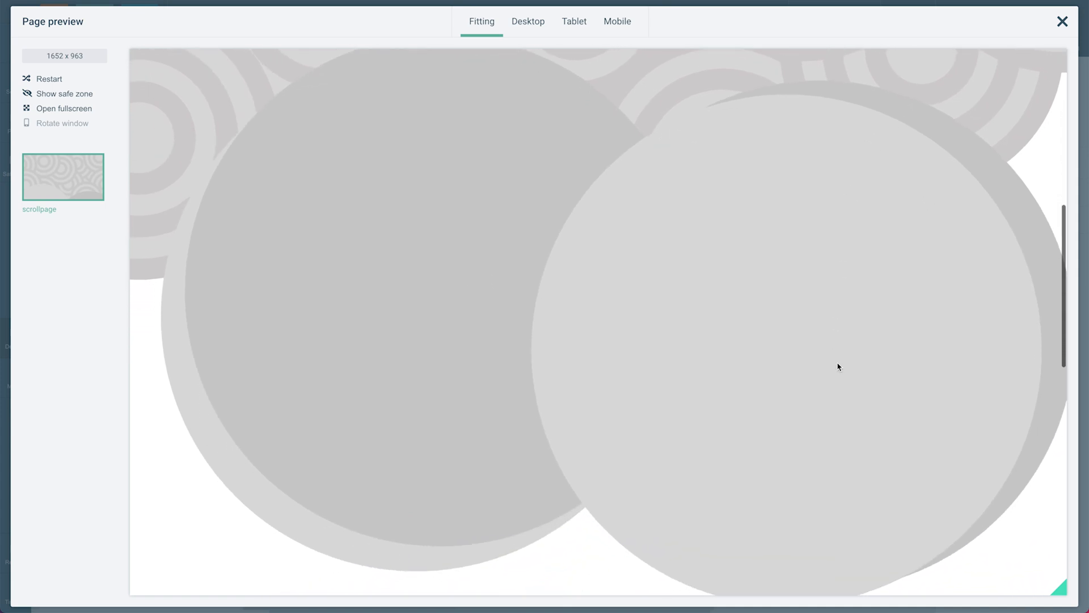
scroll("up", 3)
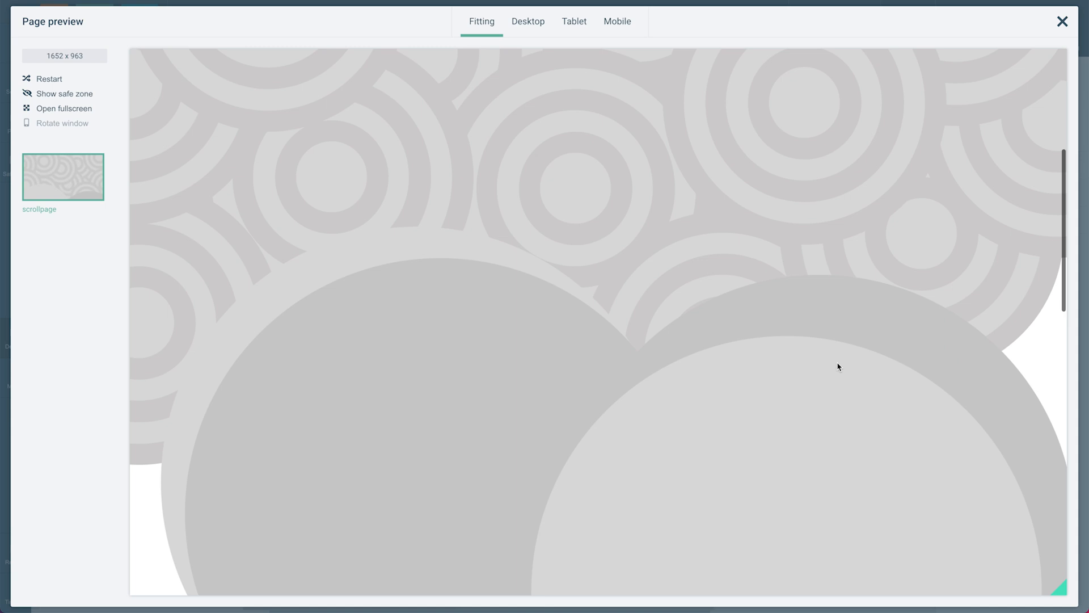
scroll("down", 3)
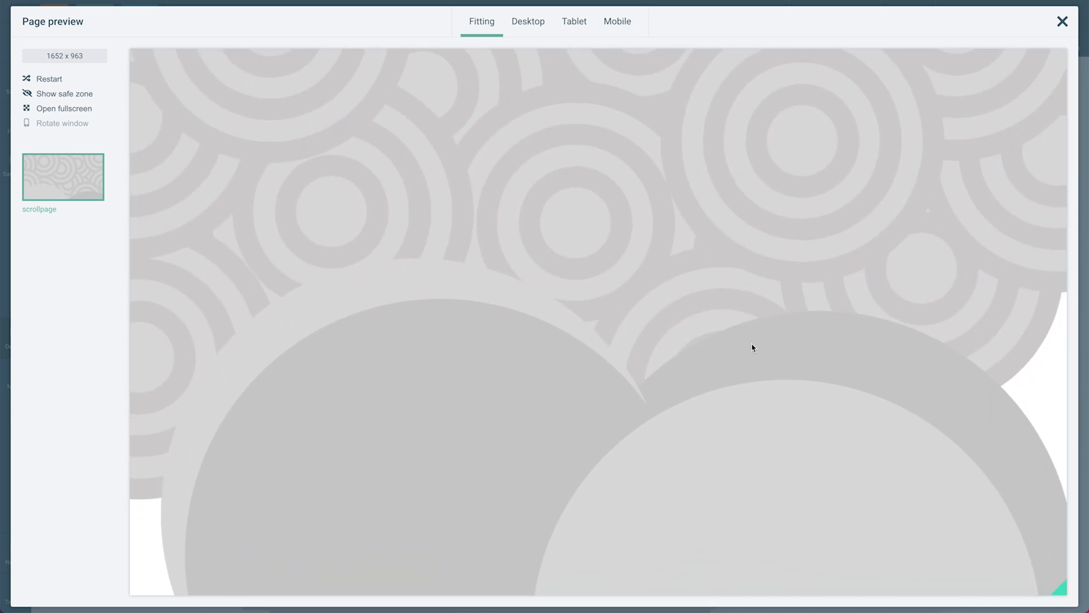
mouse_move(847, 244)
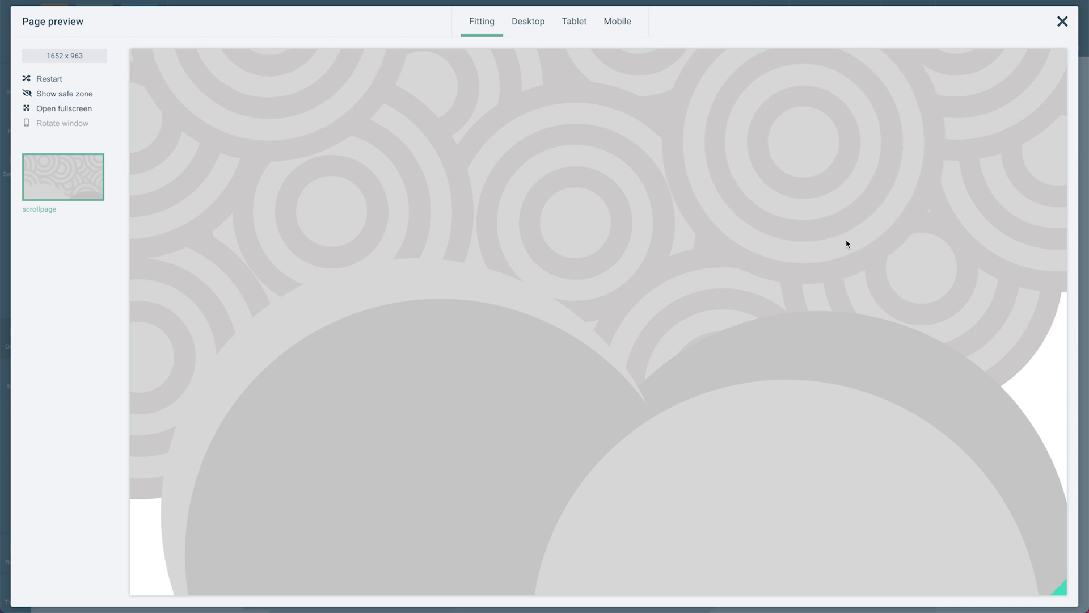
left_click(1062, 21)
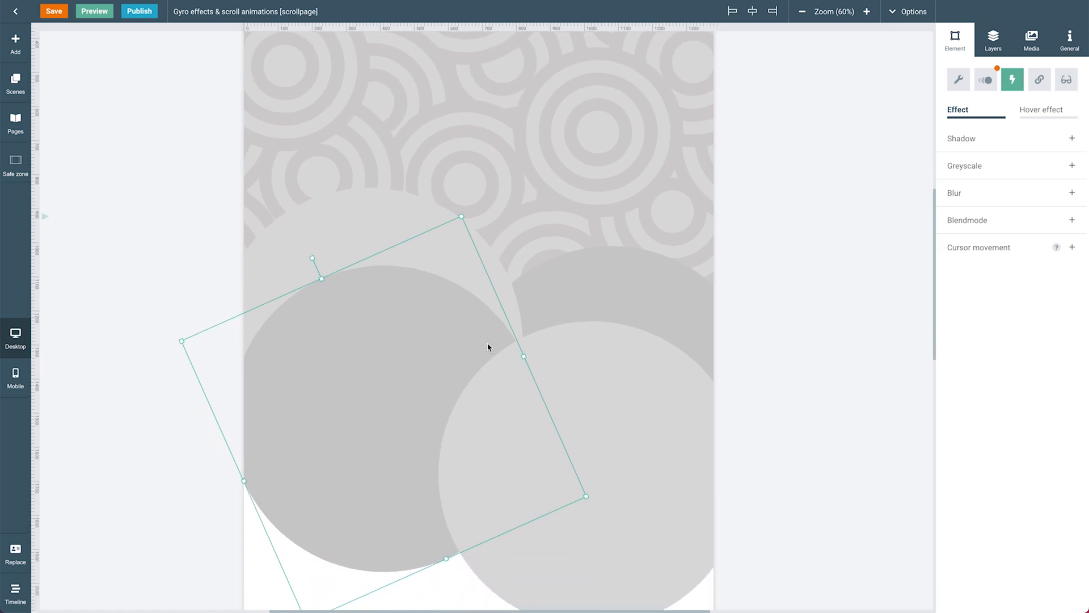
mouse_move(868, 151)
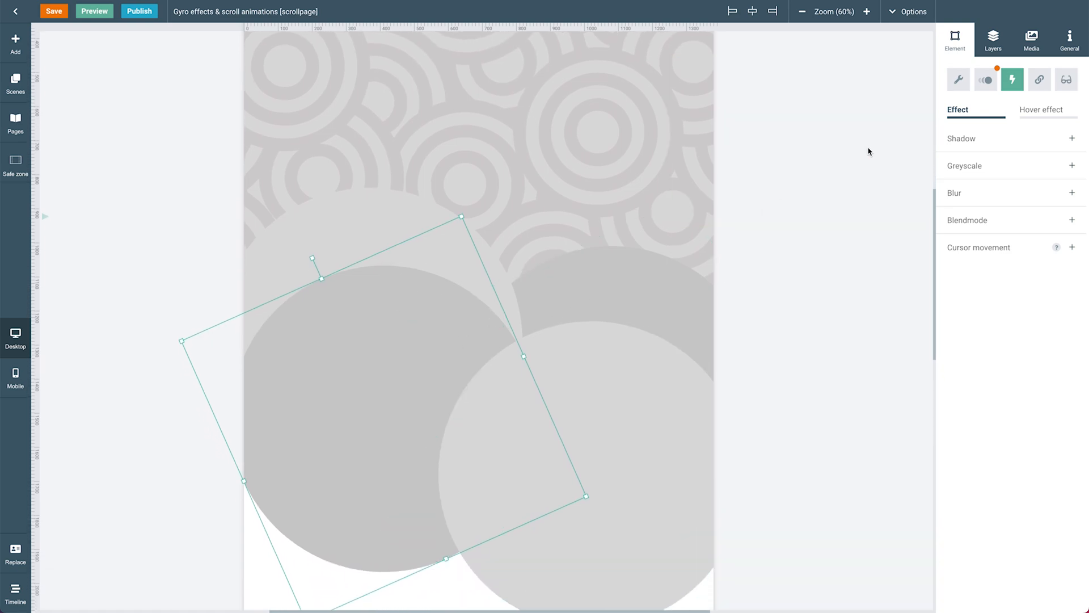
Show the rotated frame's parallax scroll animation with acceleration -0,2 and its type list.
left_click(985, 78)
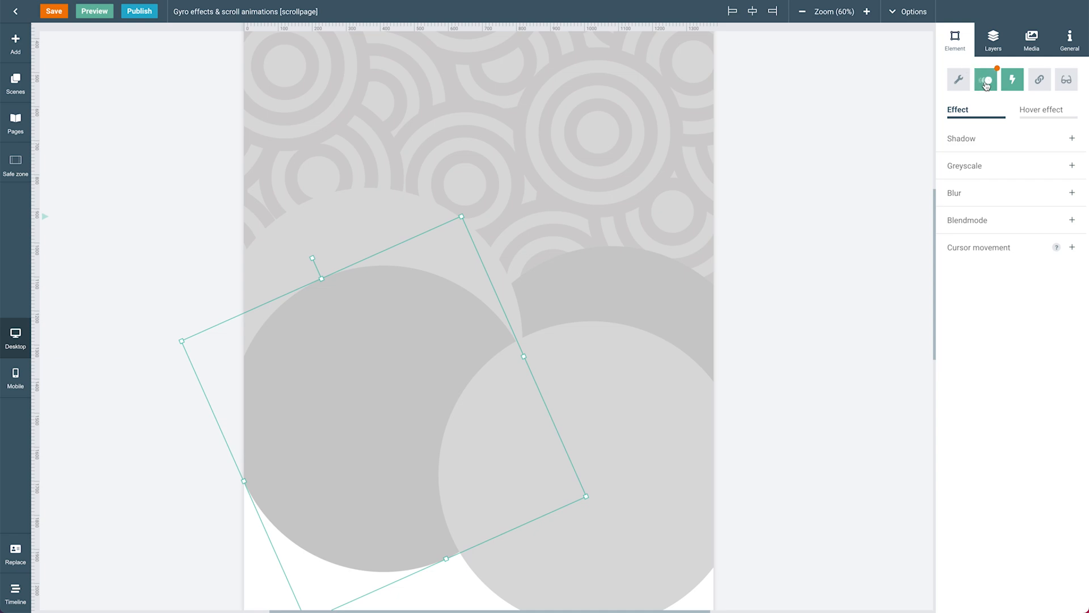
left_click(1012, 78)
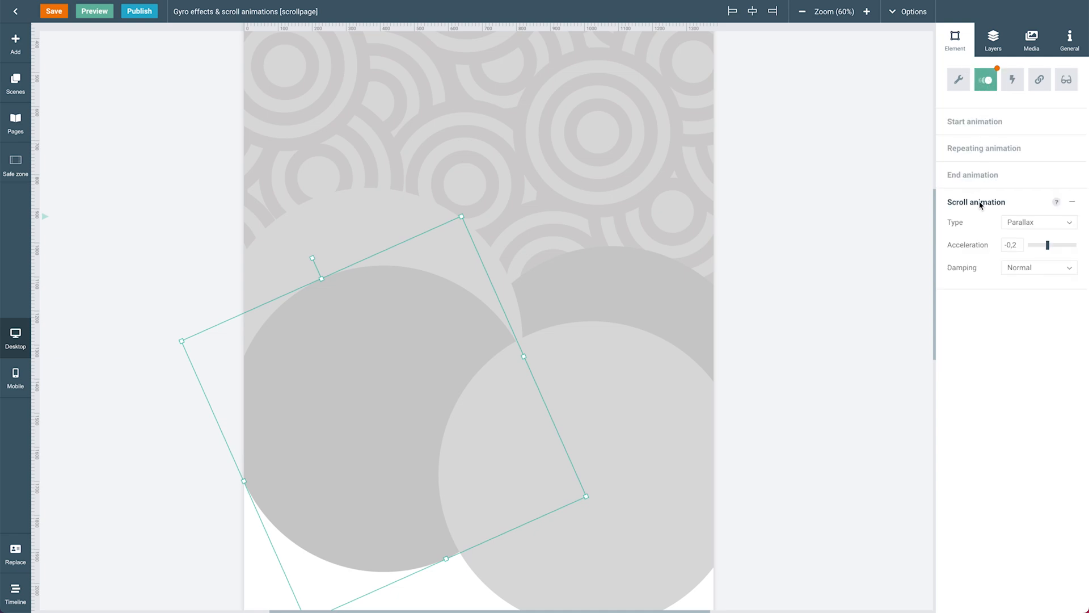
mouse_move(787, 278)
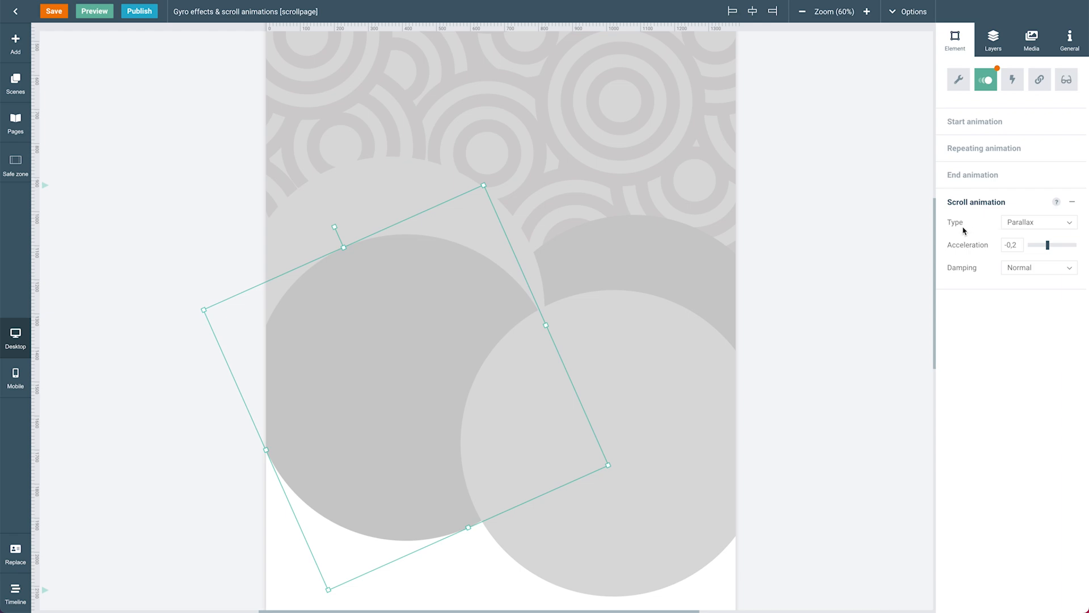
left_click(1038, 221)
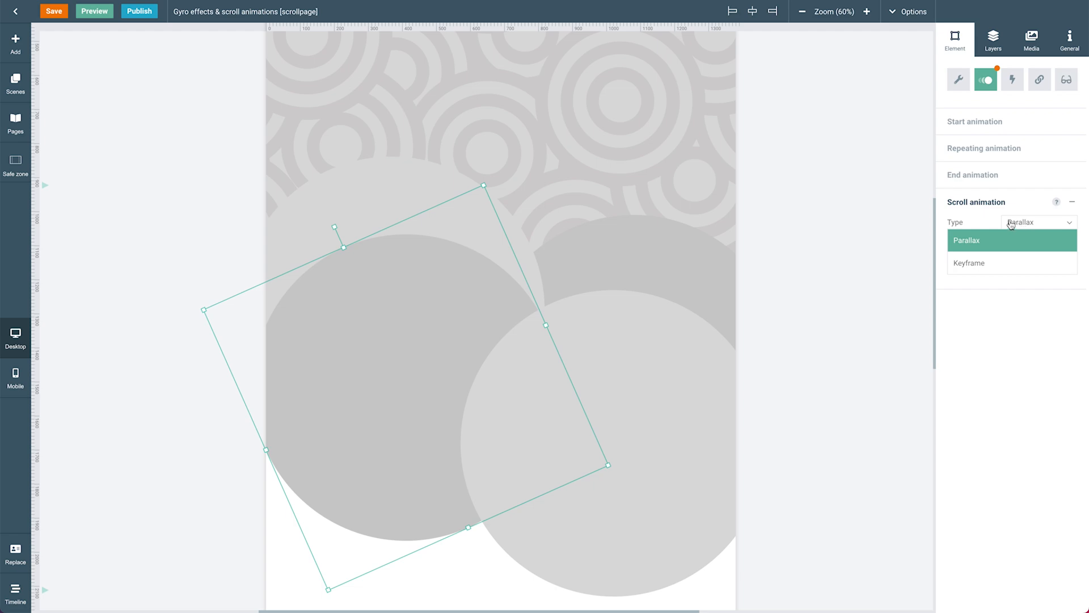
mouse_move(805, 248)
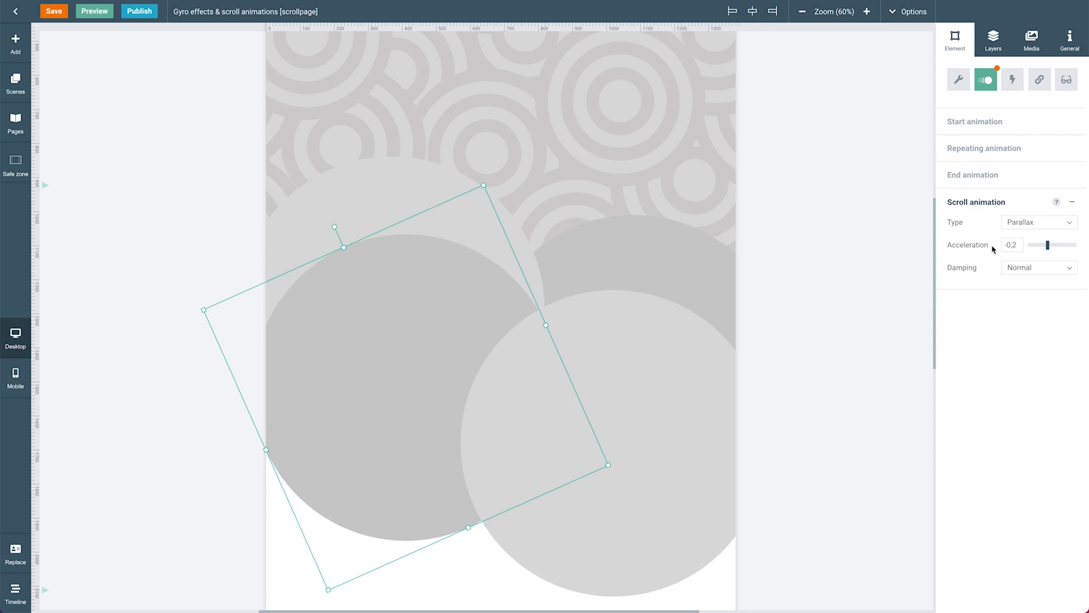
mouse_move(850, 283)
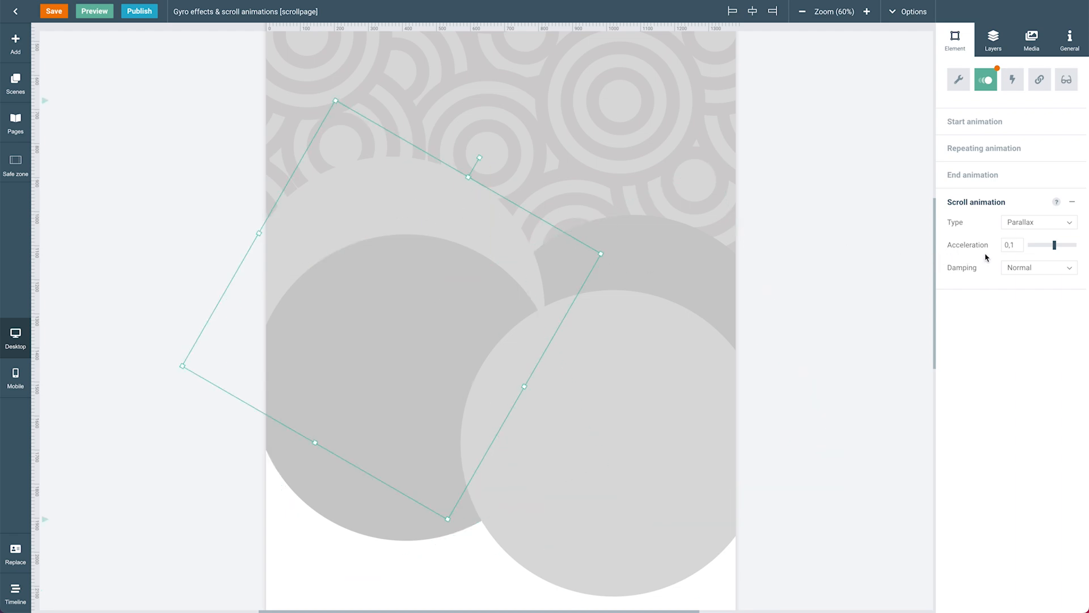
mouse_move(812, 255)
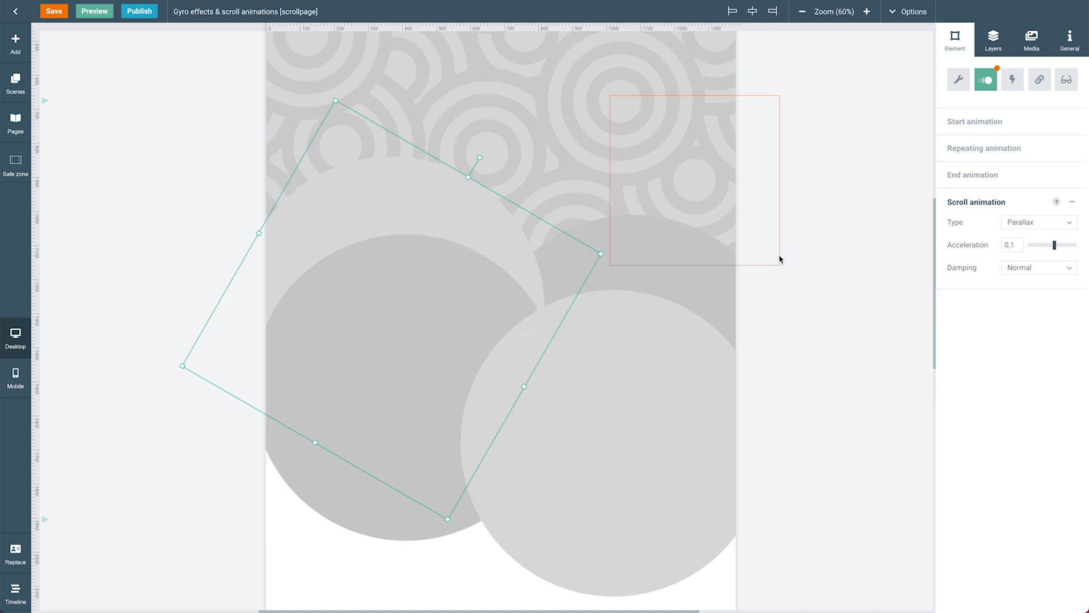
Preview the page and scroll down so the large overlapping circles slide into view.
left_click(95, 11)
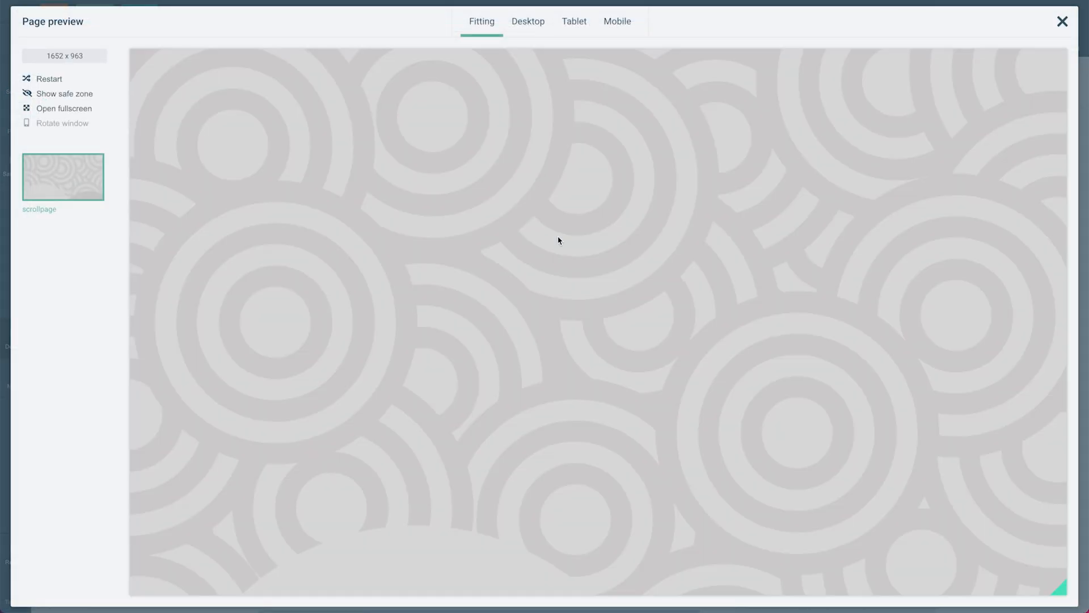
scroll("down", 3)
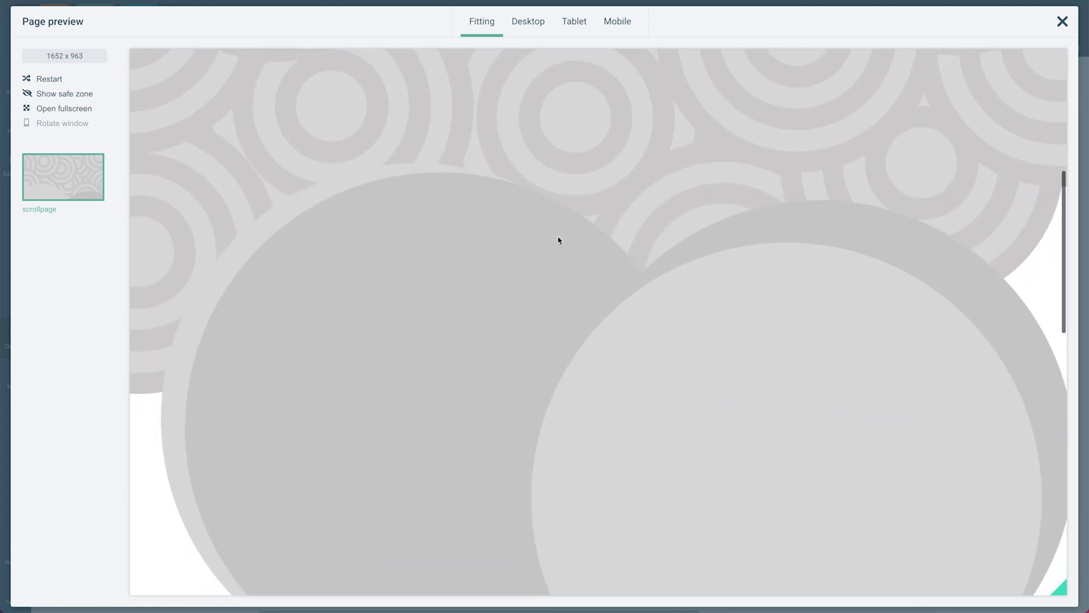